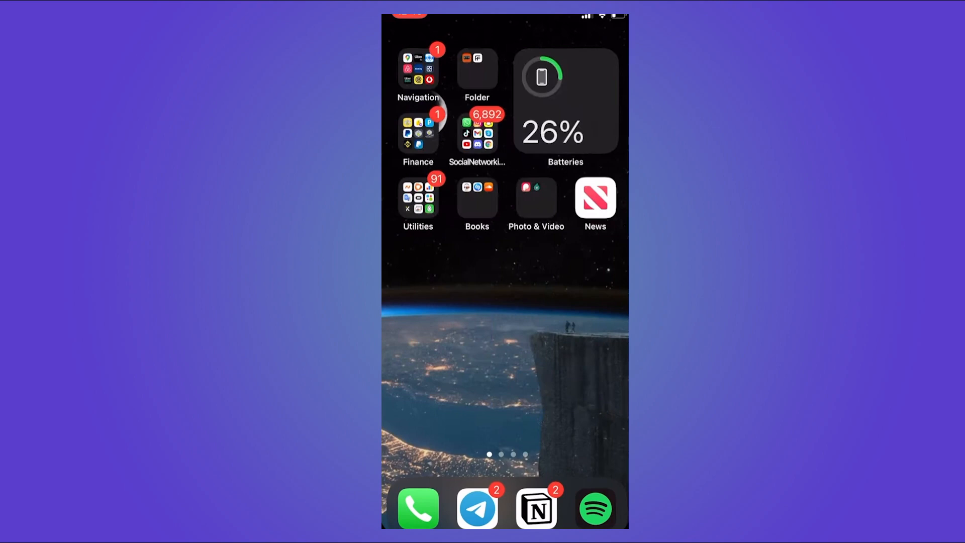
Launch Google Chrome from the Social Networking folder on the Home Screen
click(477, 133)
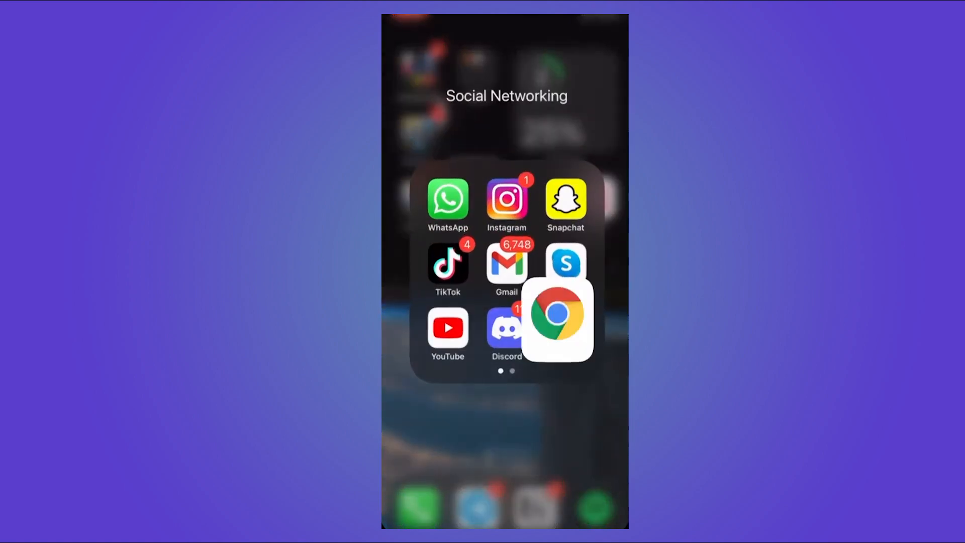
Load coinbooster.me in an incognito tab
click(557, 322)
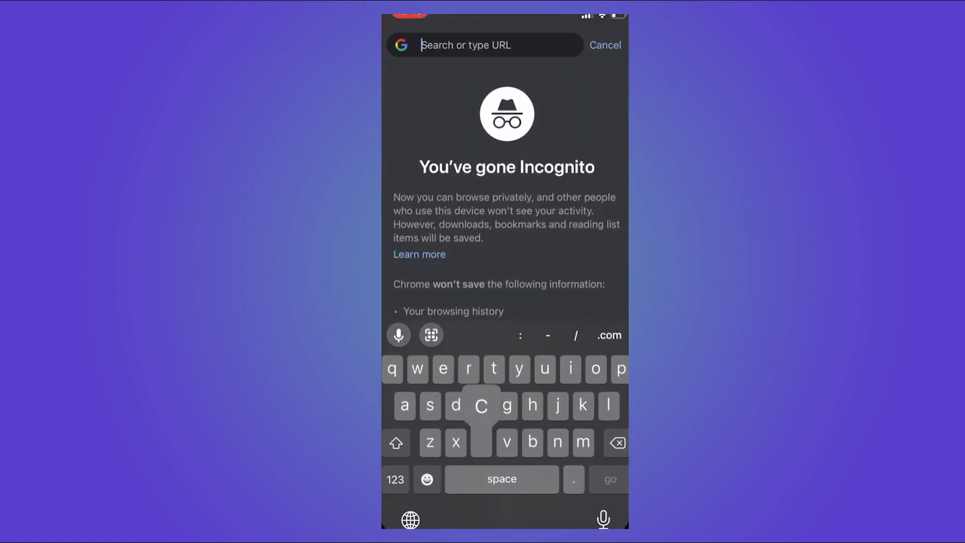
text(coinbooster.me)
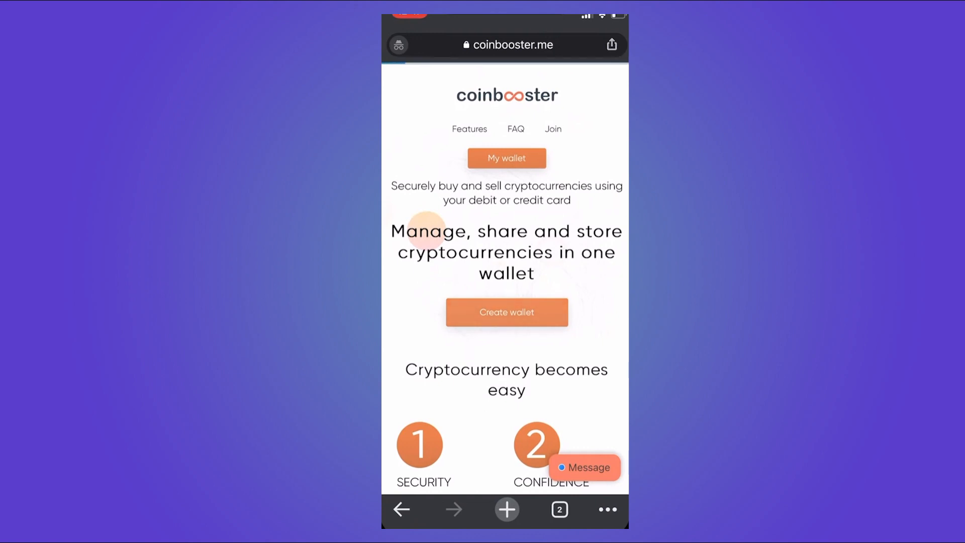
click(507, 311)
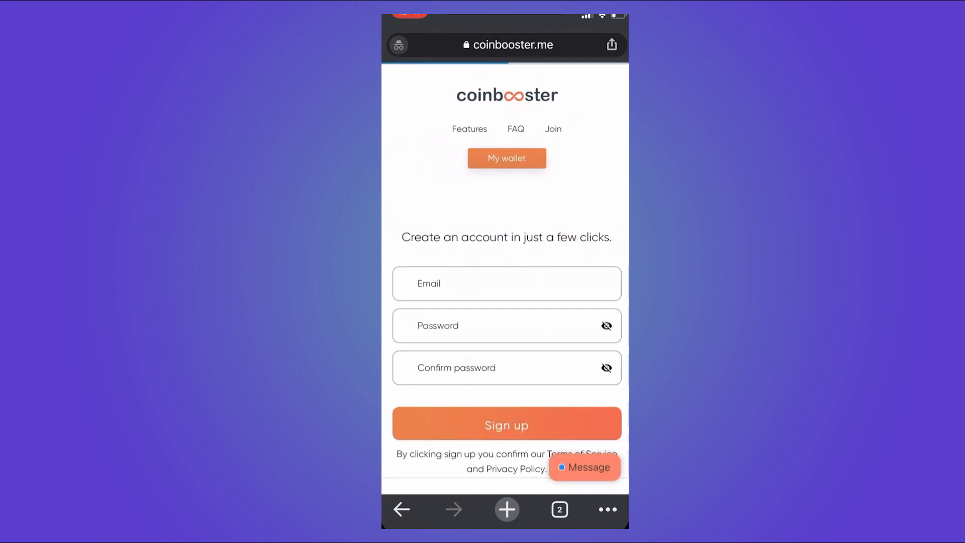
click(506, 284)
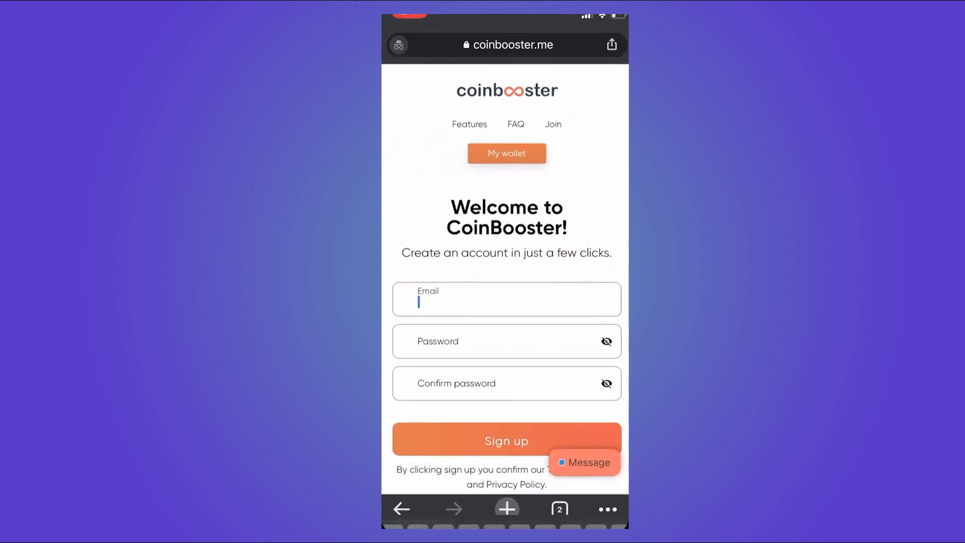
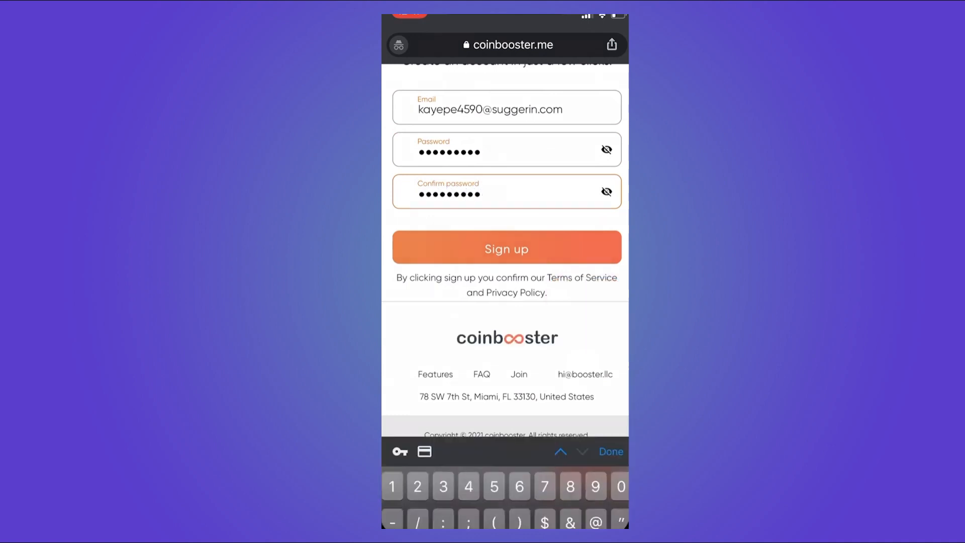
click(506, 248)
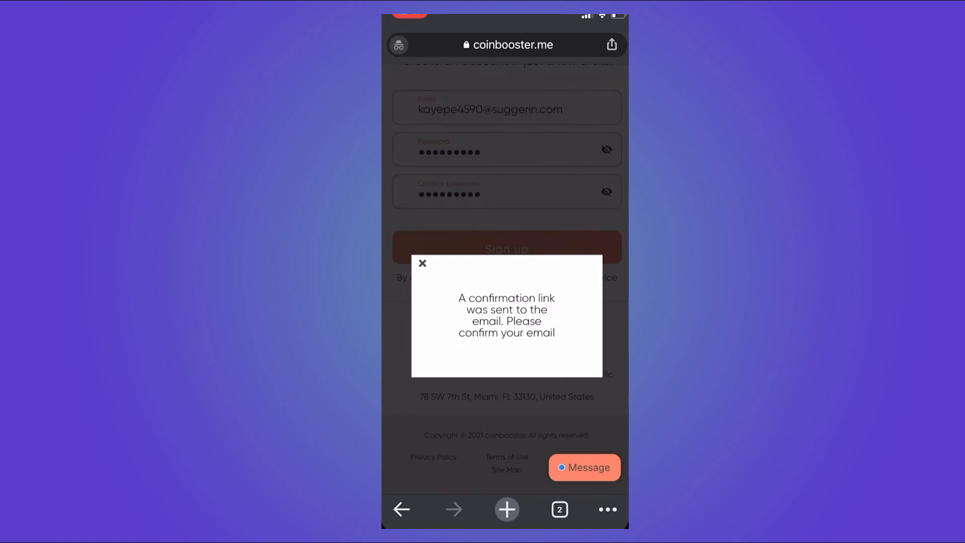
click(424, 264)
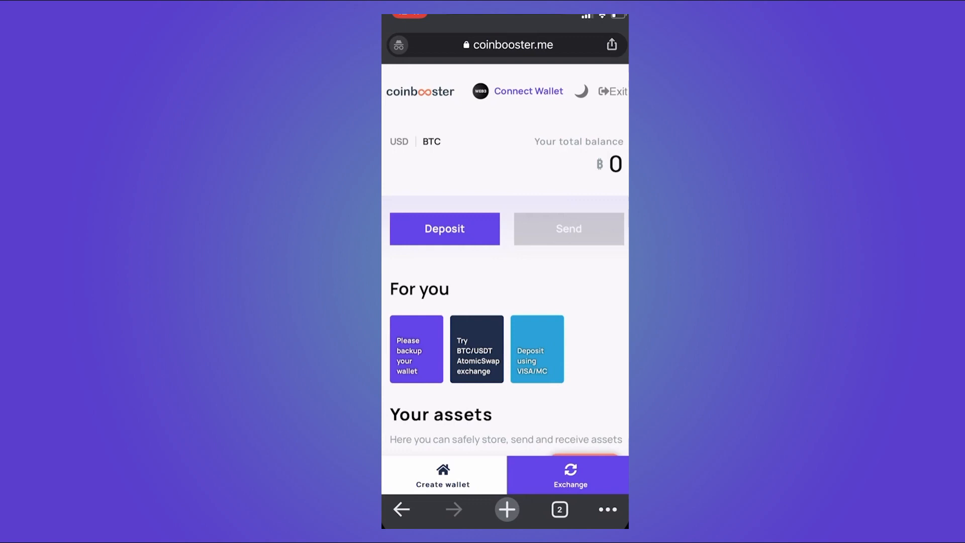
Start adding a new currency wallet from the dashboard to reach the currency list
scroll(down, 3)
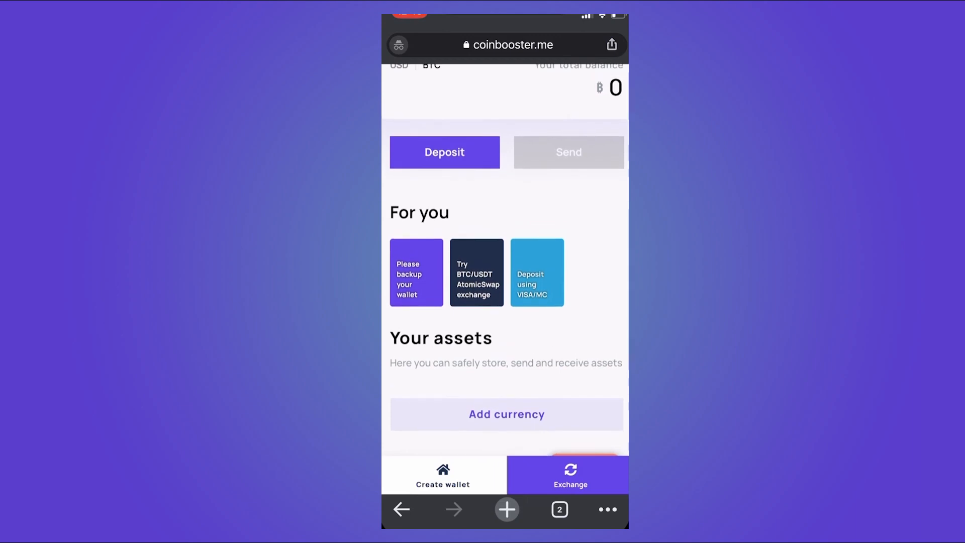
click(442, 478)
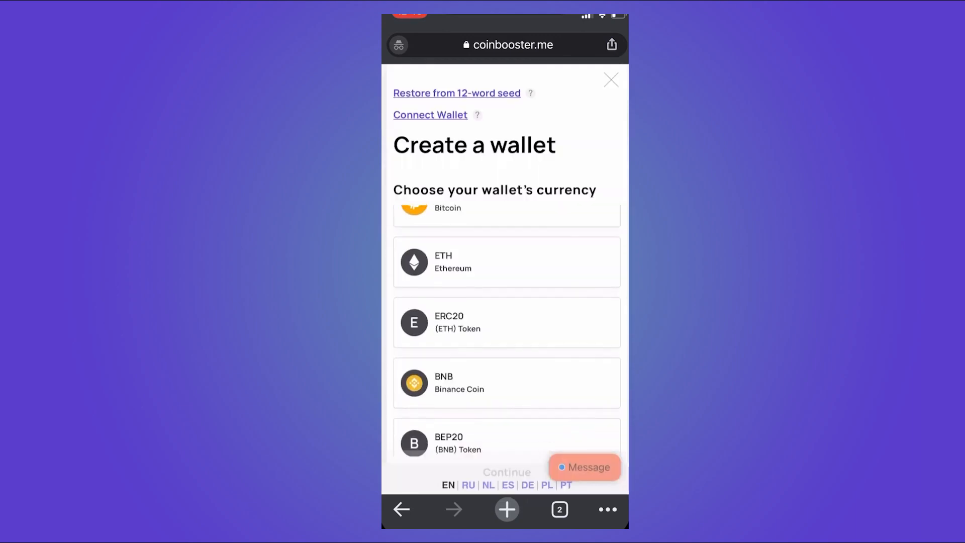
Choose BTC Bitcoin as the wallet currency and continue to the security options
scroll(down, 3)
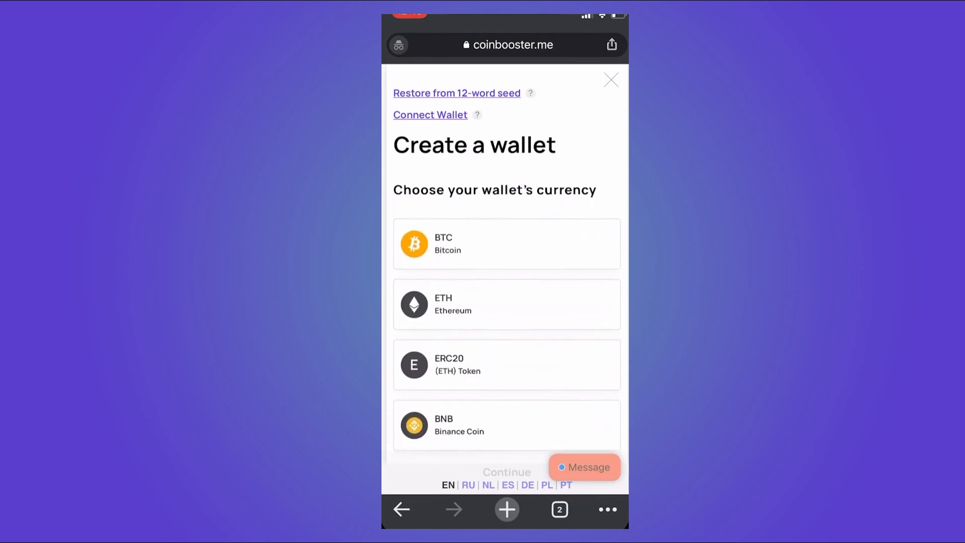
click(506, 243)
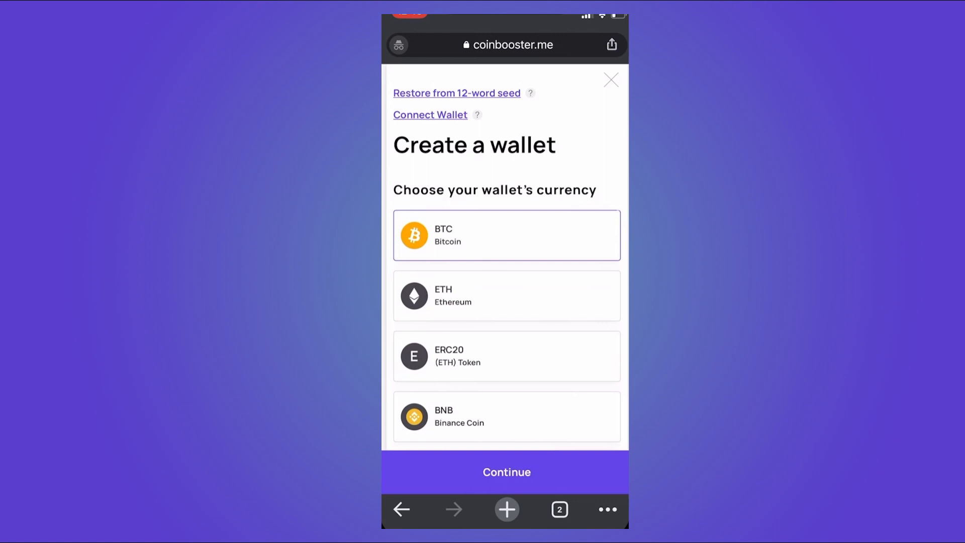
click(505, 472)
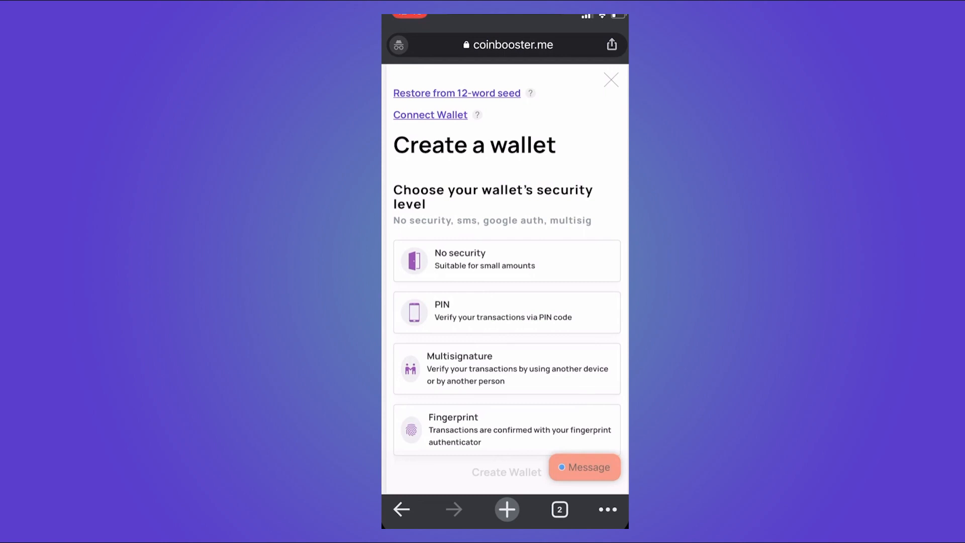
click(506, 311)
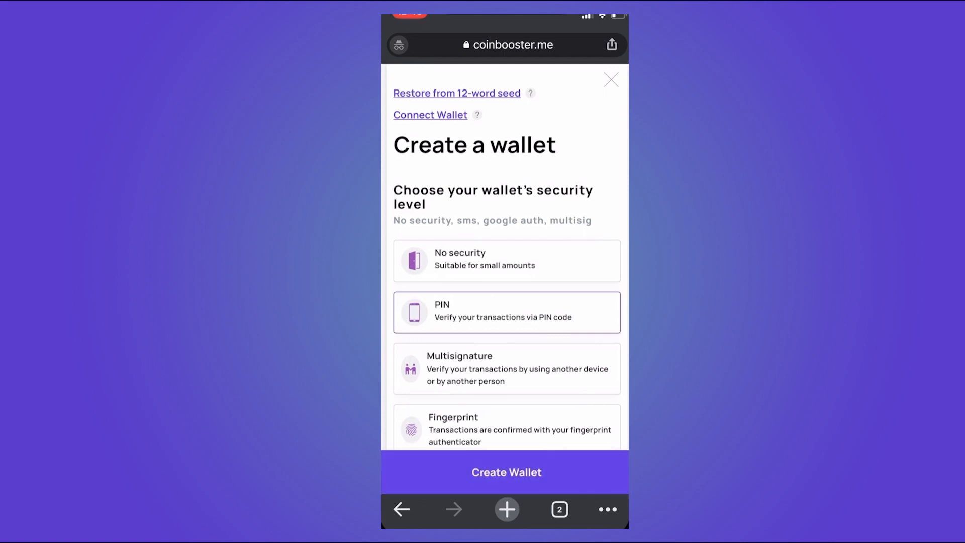
click(505, 472)
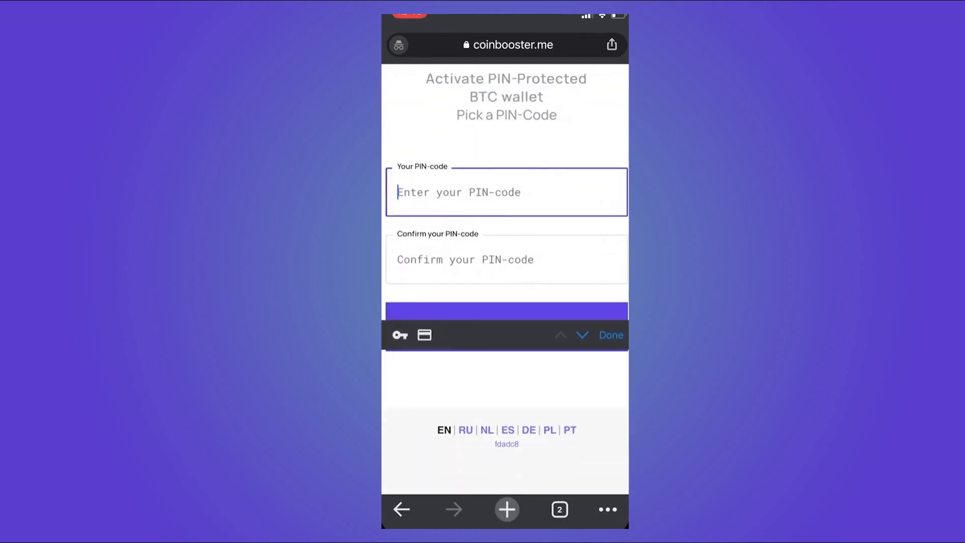
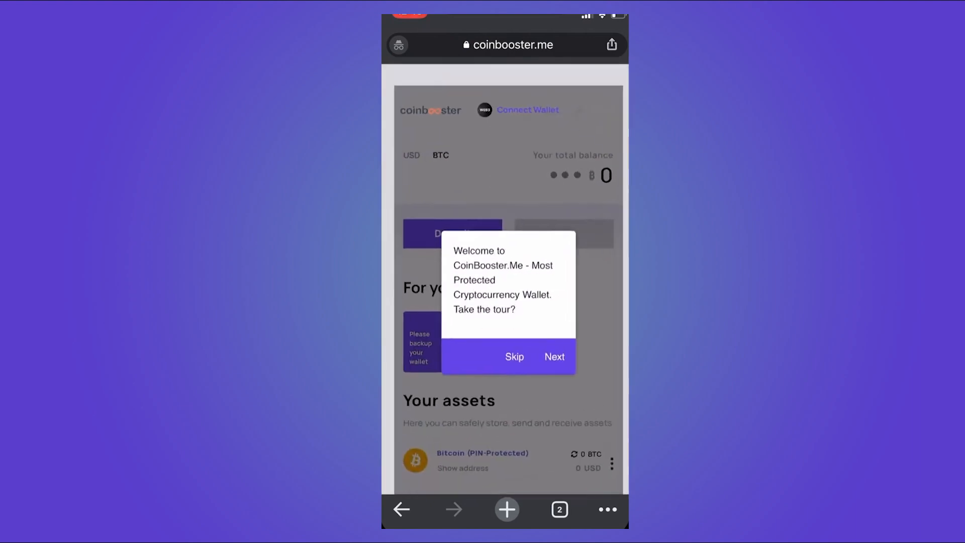
scroll(down, 3)
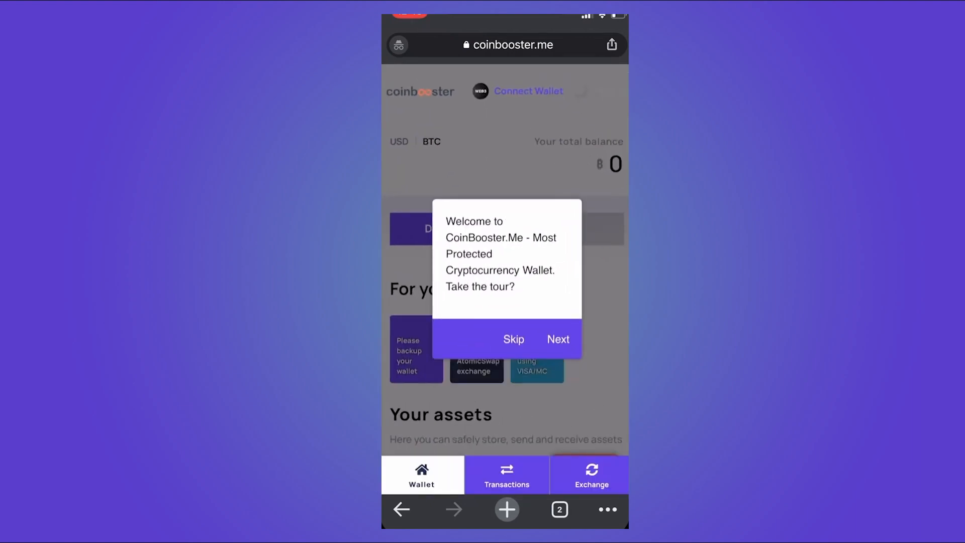
click(558, 339)
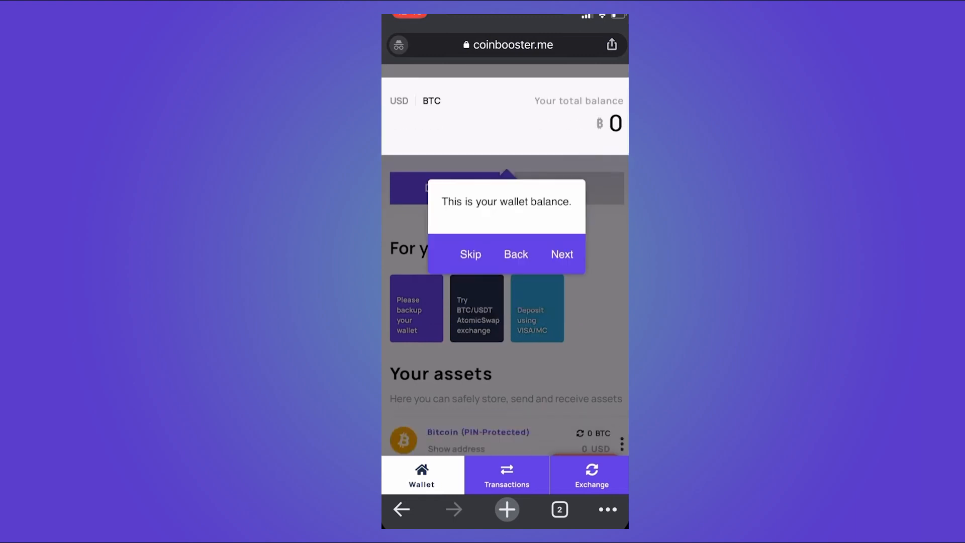